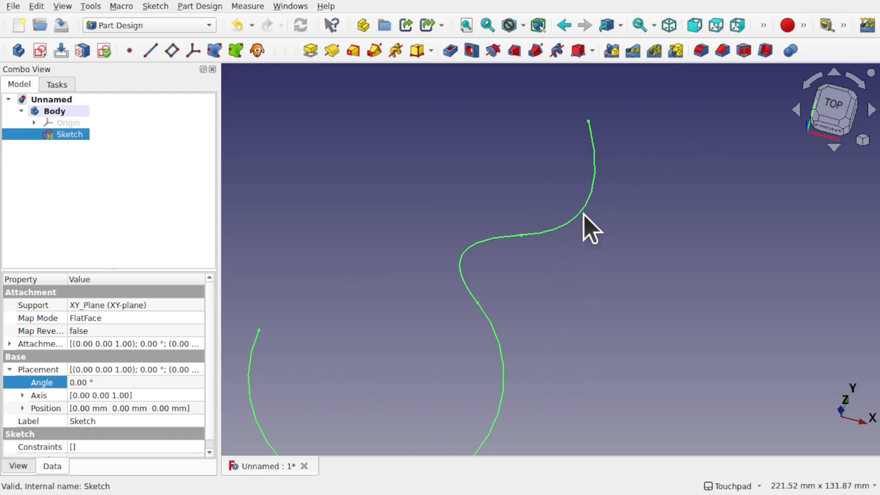
mouse_move(484, 315)
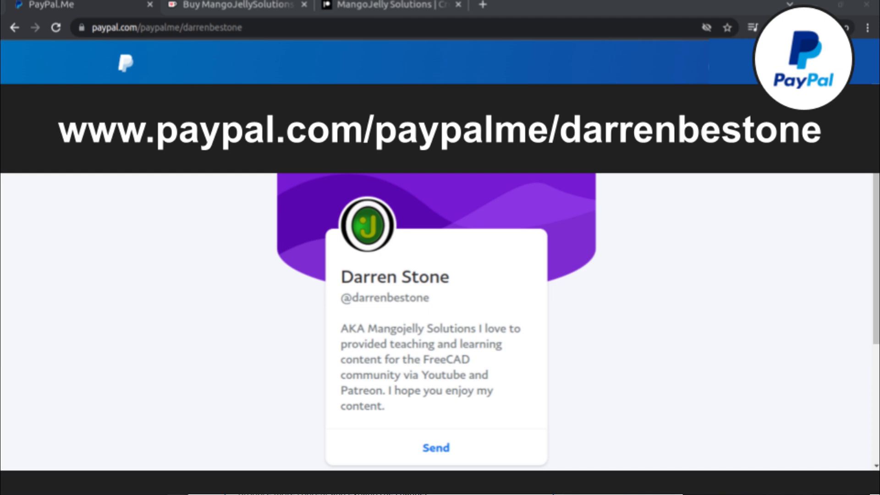
Step: Leave the PayPal.Me donation tab for the FreeCAD tutorial channel's recent-videos home page
left_click(388, 13)
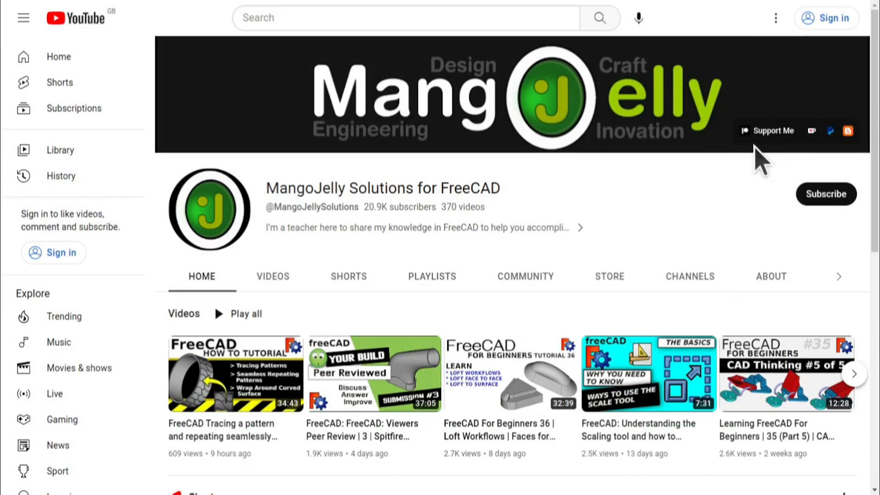
left_click(770, 275)
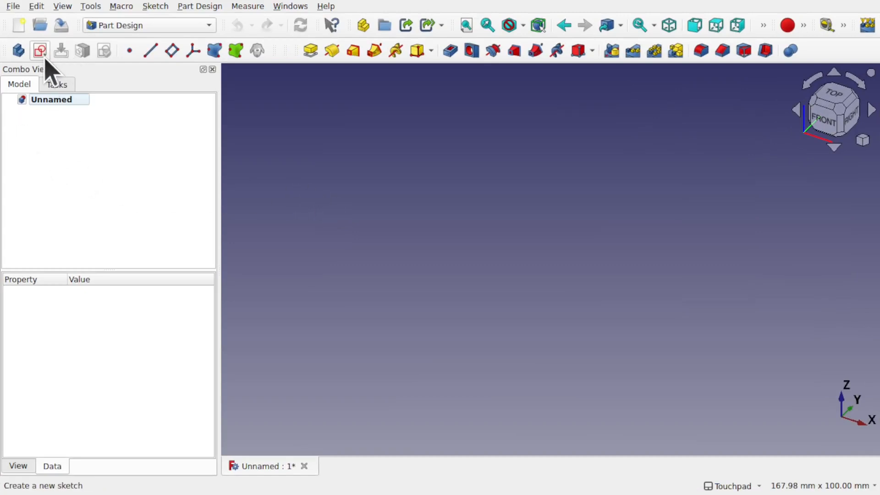
Step: Create a new Part Design sketch attached to the XY-plane
left_click(39, 50)
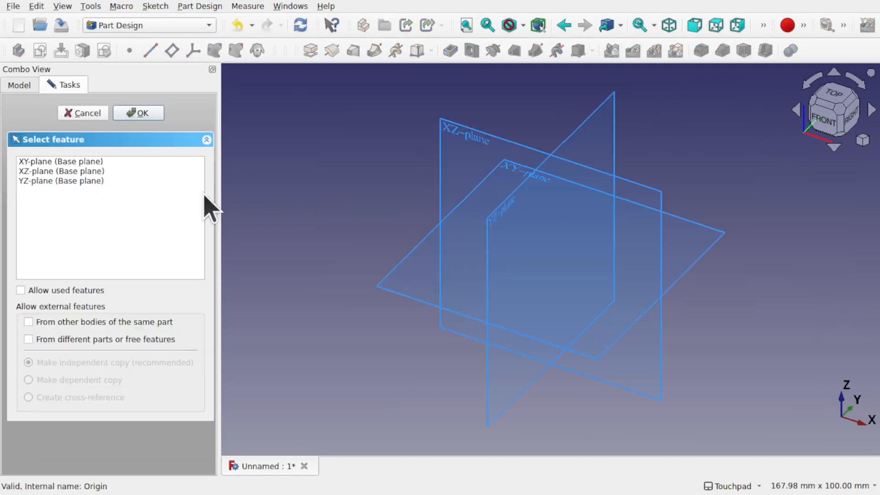
left_click(60, 161)
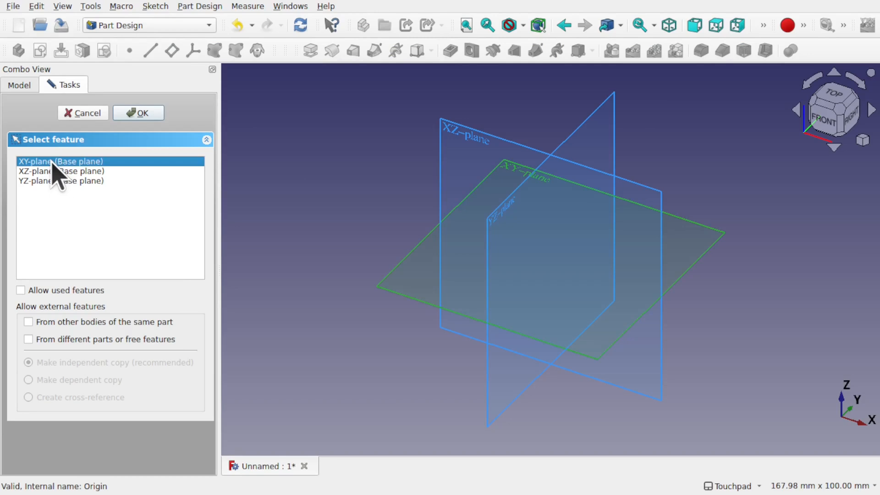
left_click(138, 112)
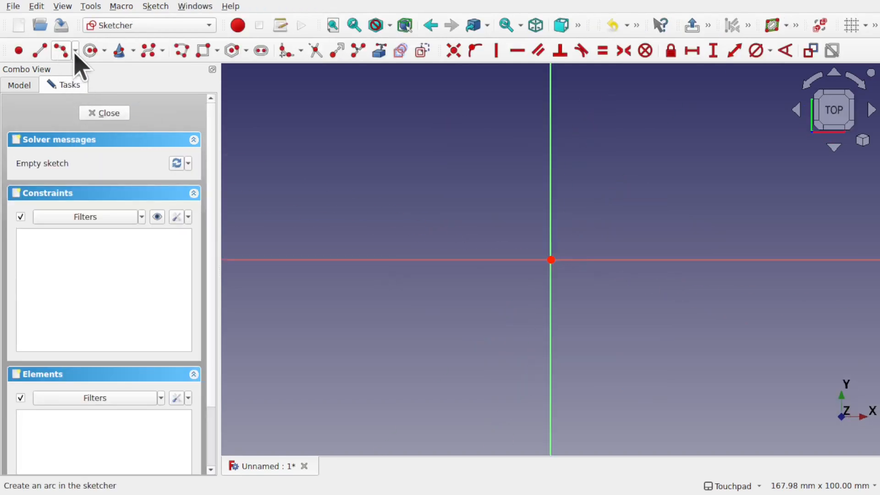
Step: Draw two arcs by end points and rim point, the second below the first
left_click(75, 50)
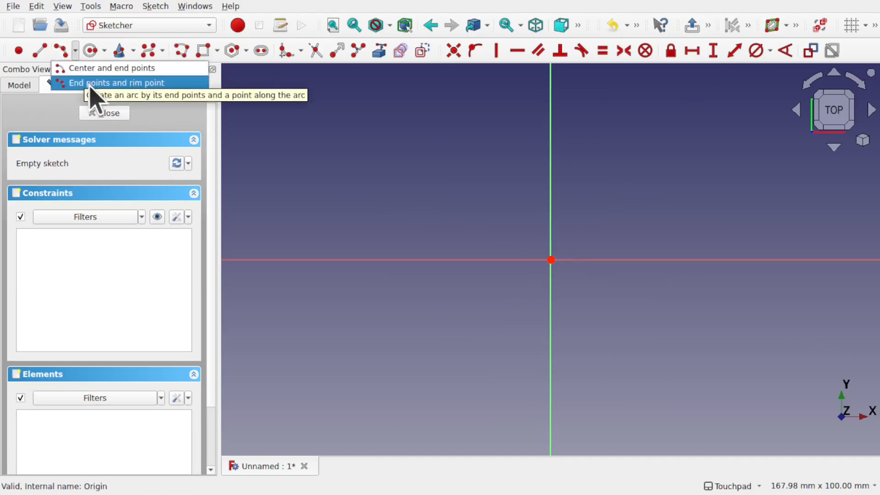
left_click(116, 83)
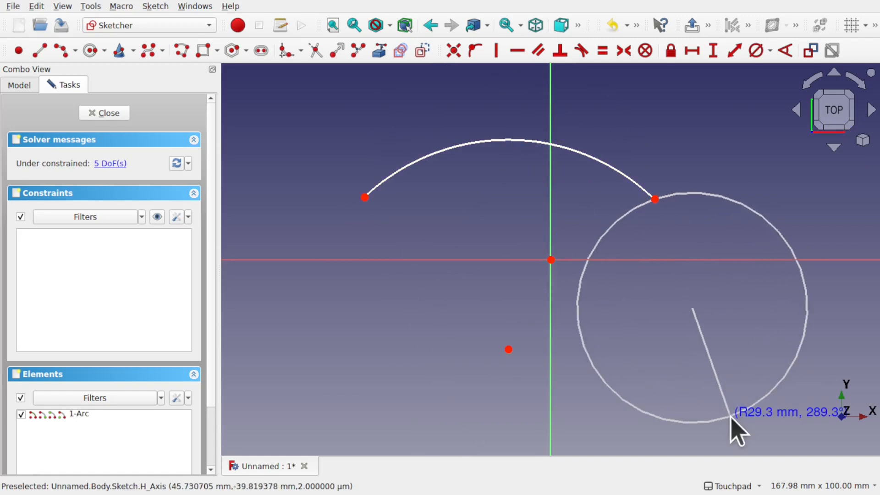
left_click(729, 417)
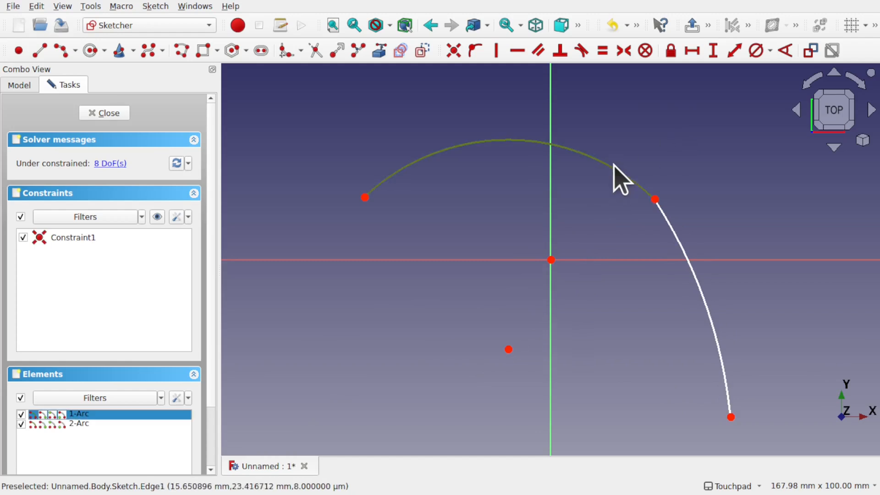
mouse_move(673, 242)
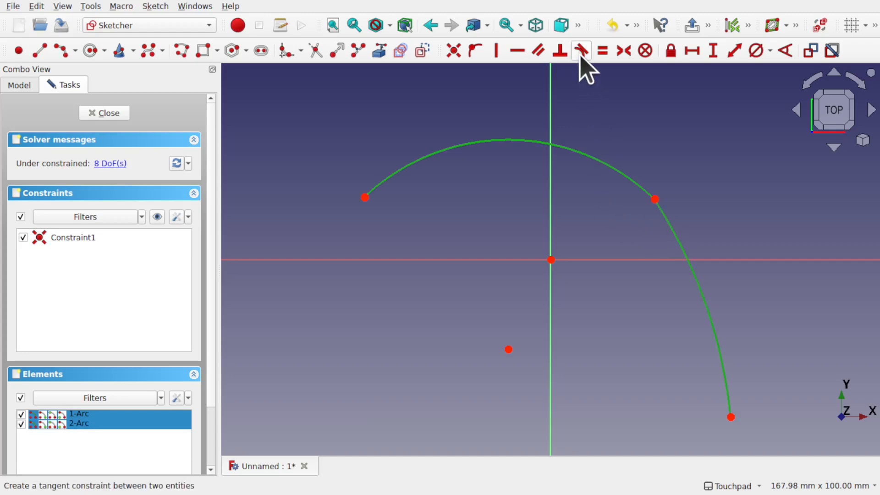
Step: Constrain the arcs tangent at their joint and drag the lower end to test it
left_click(581, 50)
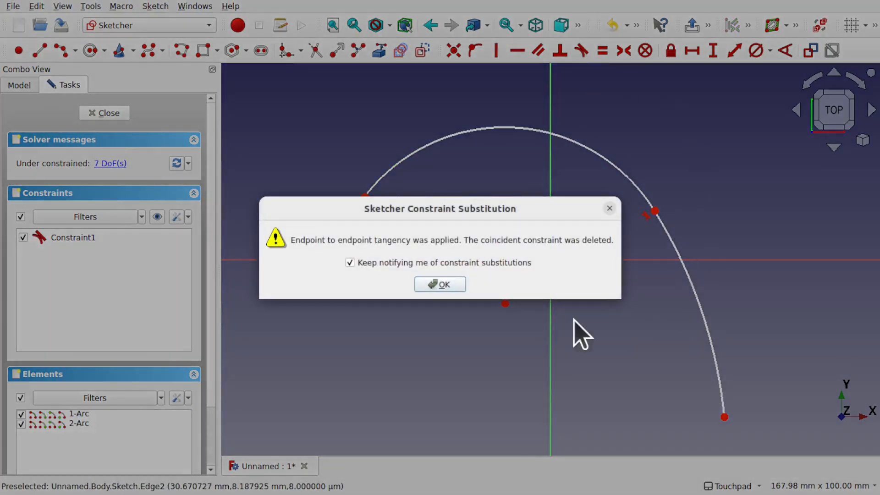
left_click(440, 284)
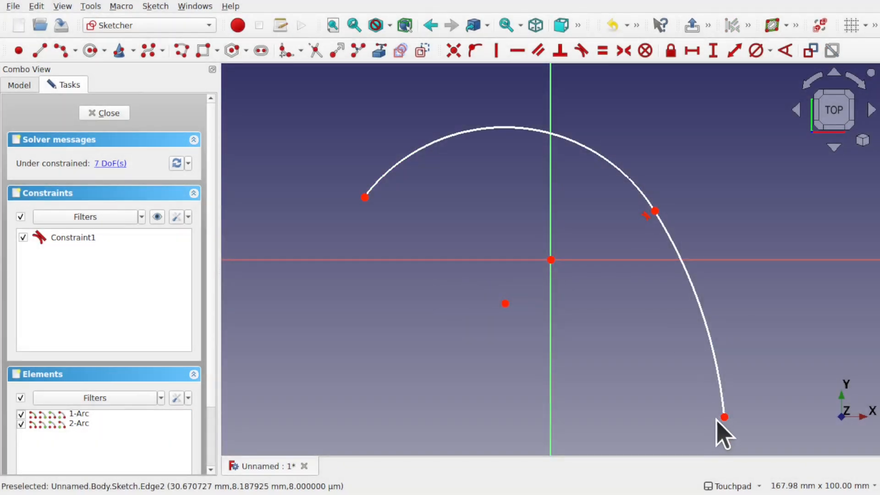
left_click_drag(725, 417, 647, 390)
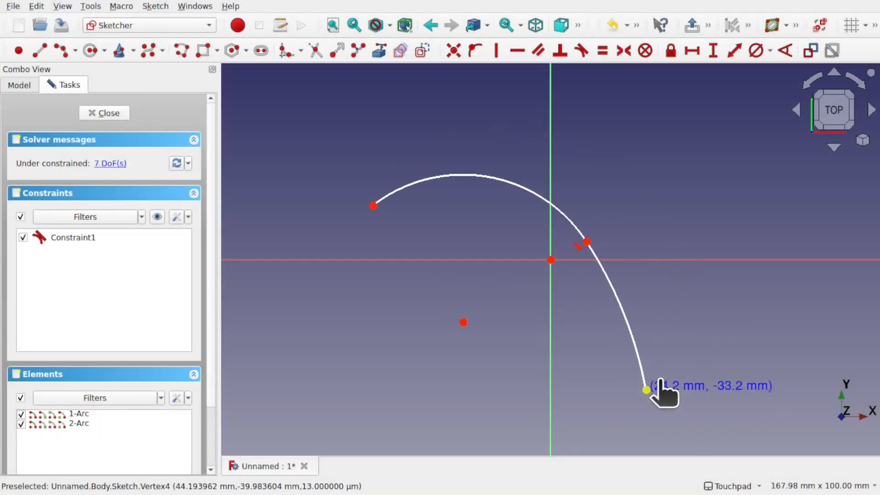
left_click_drag(646, 390, 721, 367)
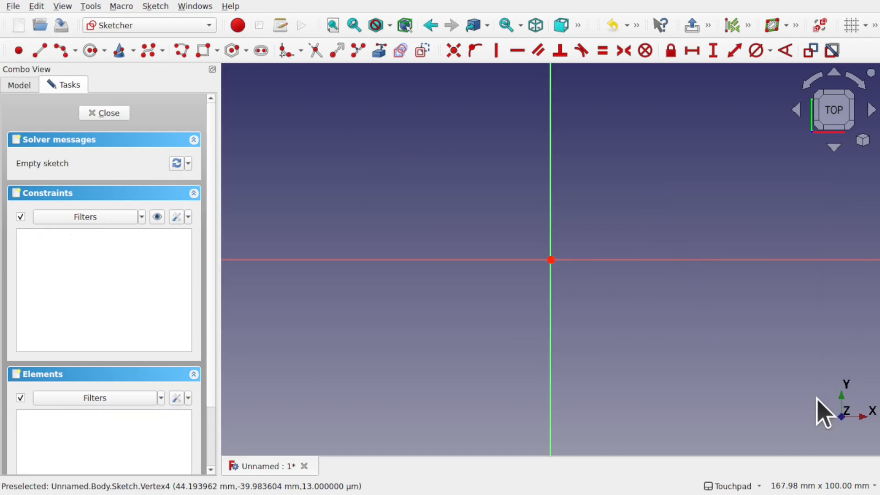
mouse_move(575, 224)
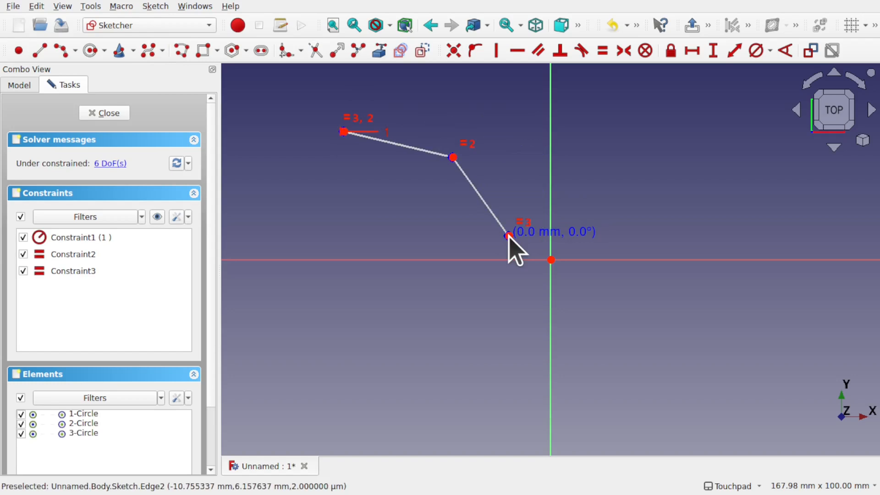
Step: Place the third control point to finish the upper B-spline
left_click(508, 236)
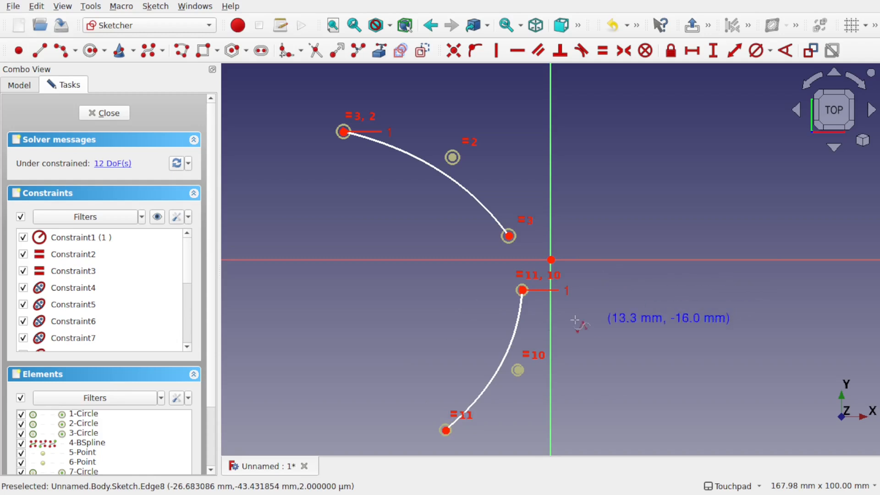
mouse_move(603, 314)
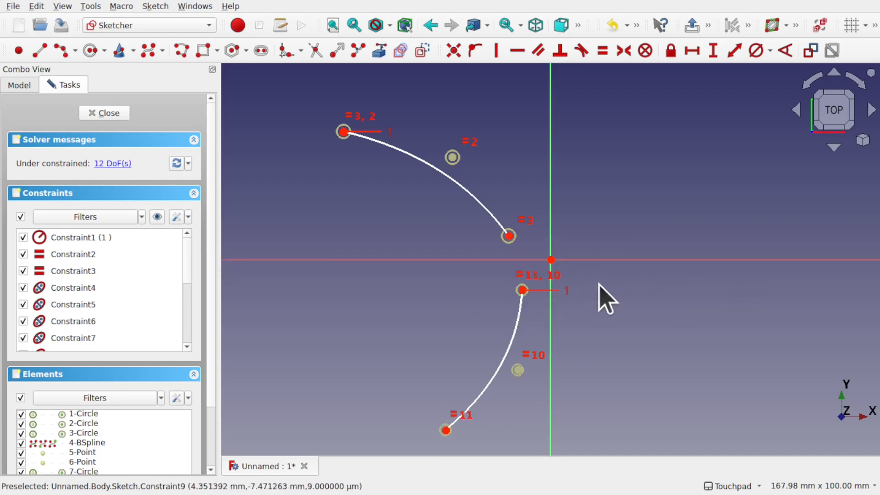
mouse_move(511, 264)
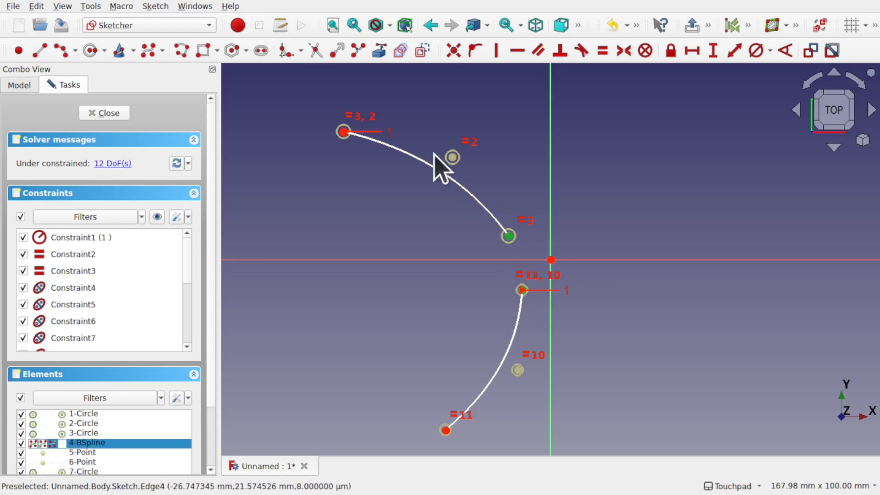
Step: Join the B-splines at a shared end point and drag control point 10 toward the vertical axis
left_click(453, 51)
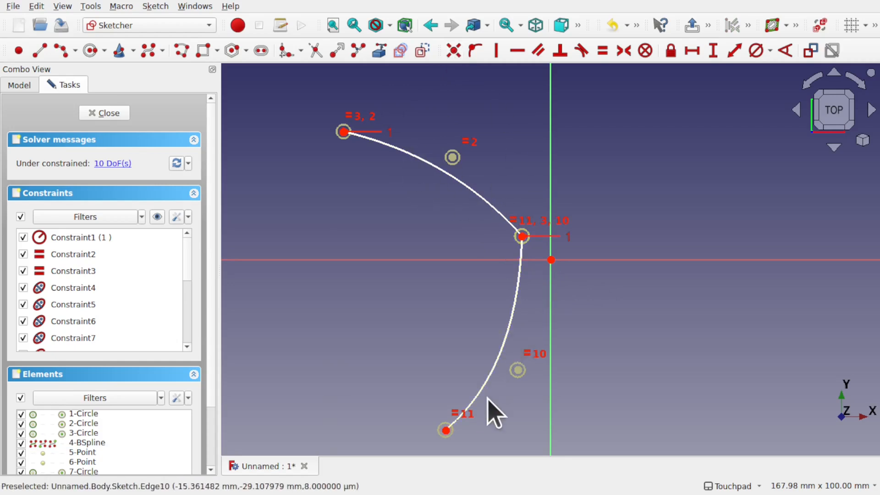
mouse_move(522, 273)
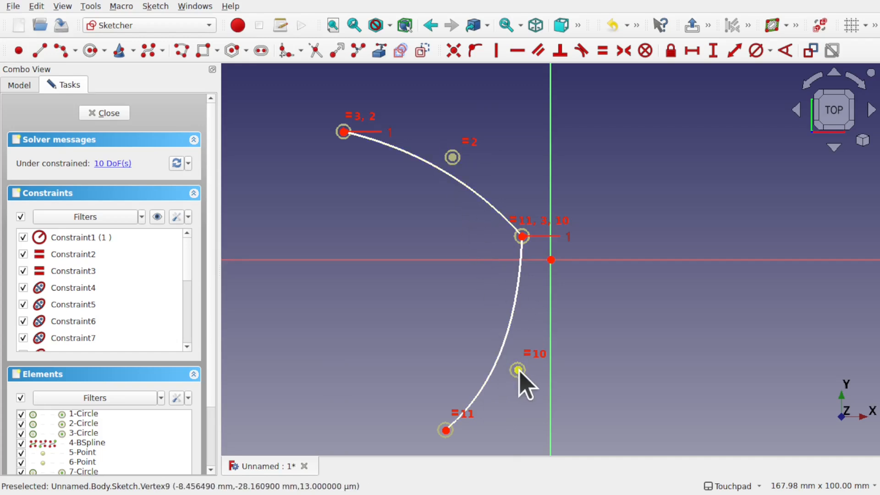
left_click_drag(518, 370, 638, 357)
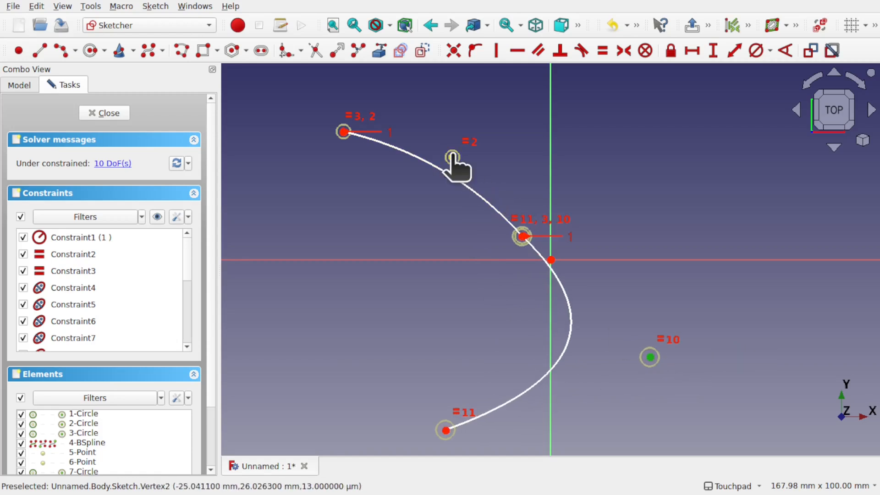
left_click(460, 168)
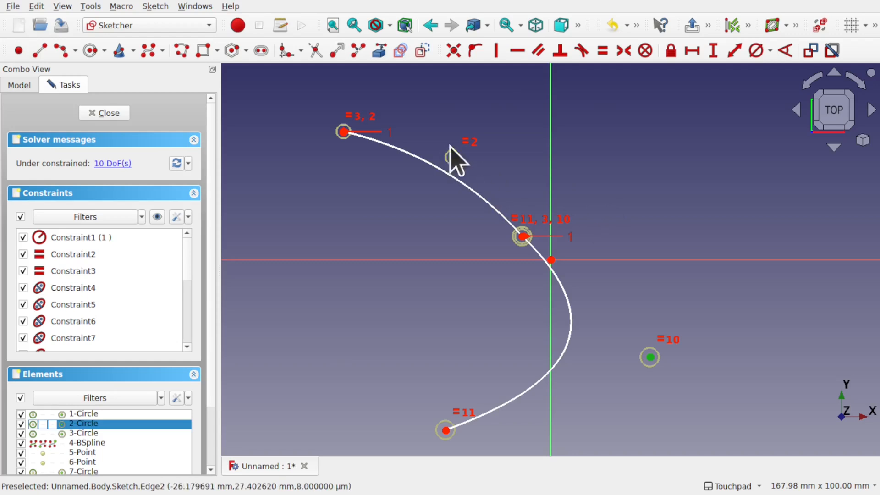
left_click(537, 50)
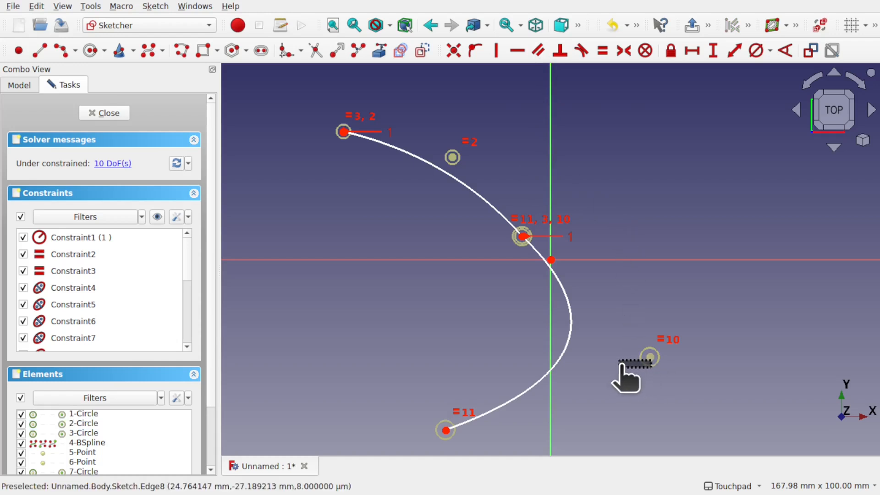
left_click_drag(648, 357, 543, 372)
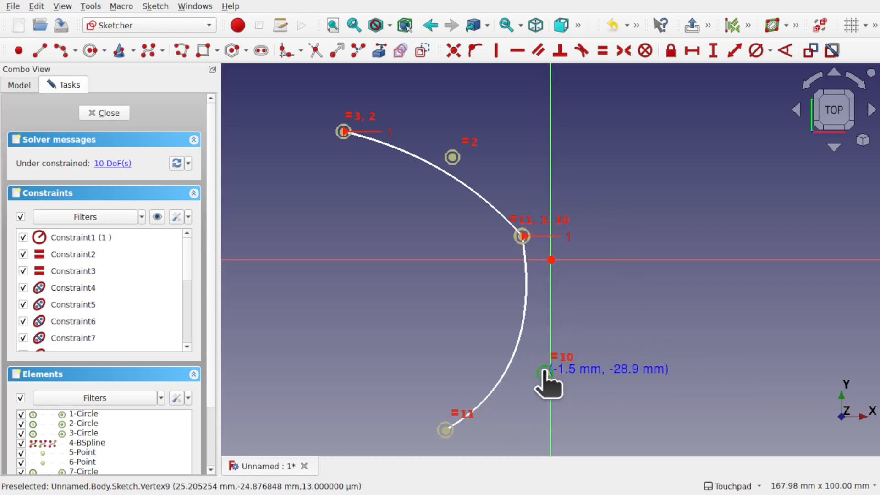
left_click_drag(544, 371, 584, 367)
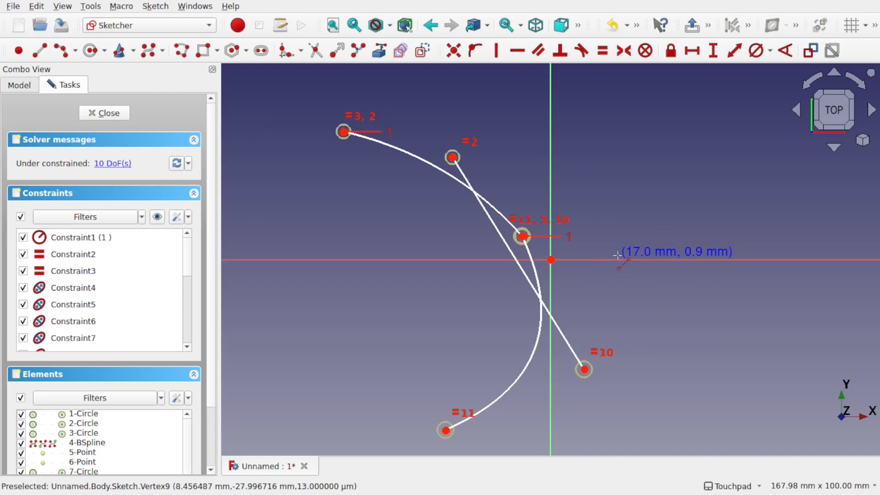
mouse_move(514, 272)
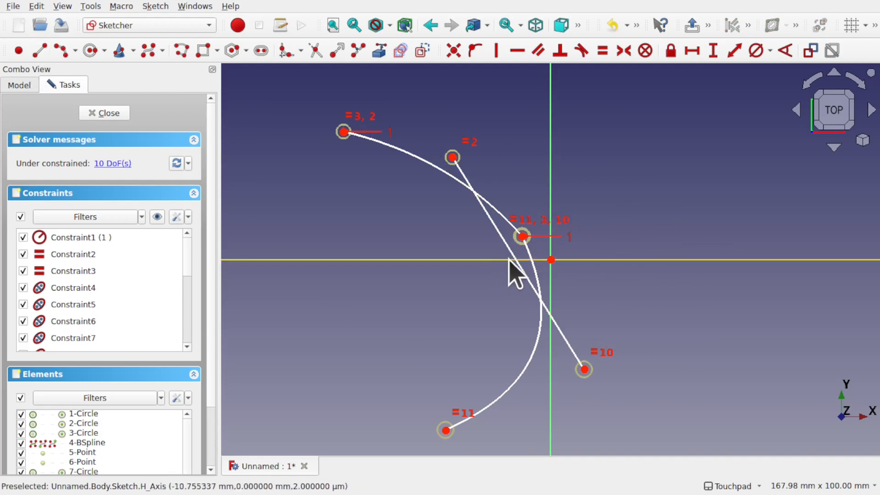
mouse_move(528, 183)
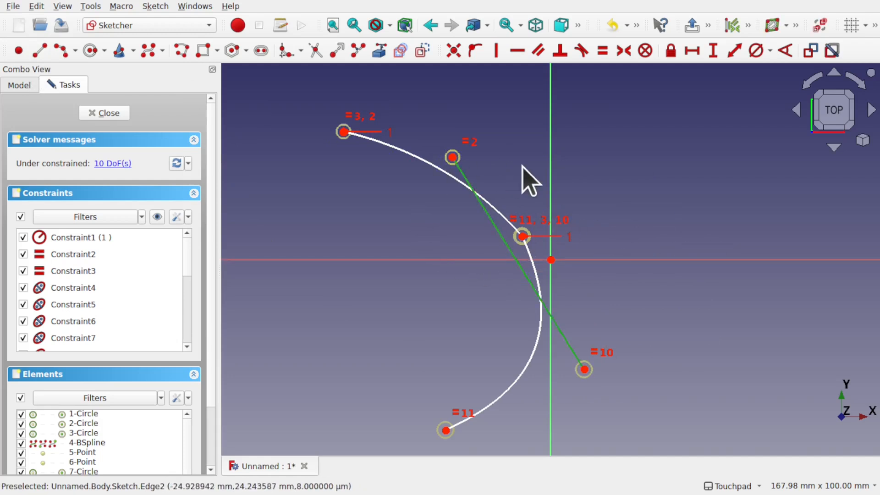
mouse_move(523, 237)
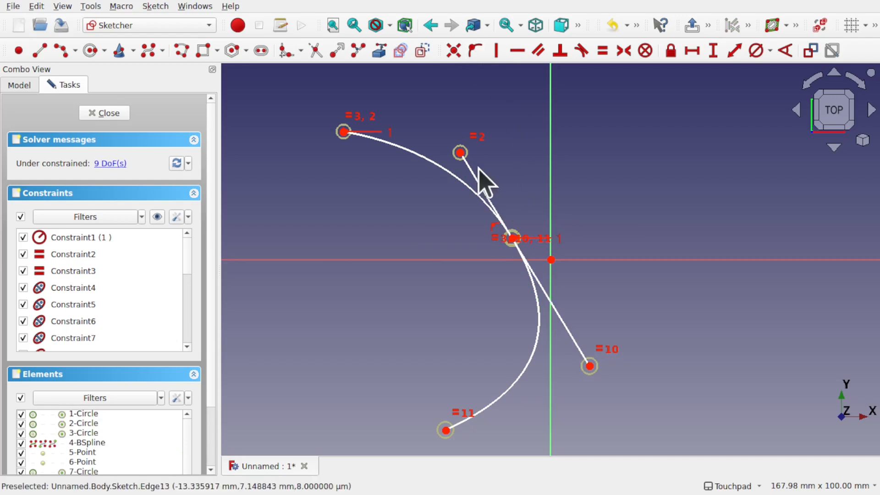
Step: Drag control point 2 to several positions to check the joint stays smooth
left_click_drag(460, 153, 552, 135)
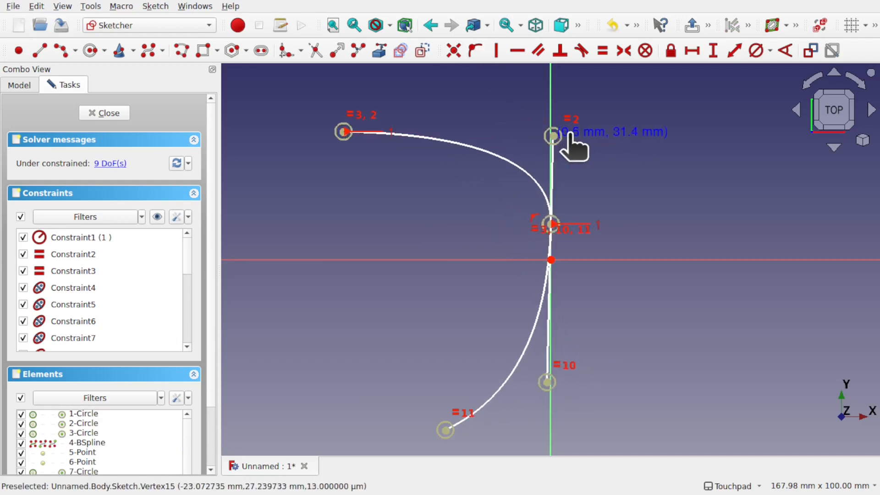
left_click_drag(552, 133, 481, 125)
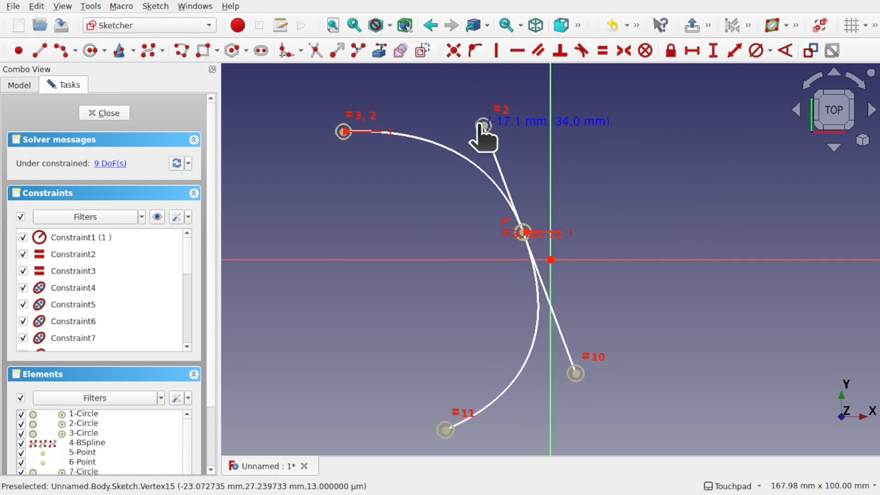
left_click_drag(480, 123, 306, 297)
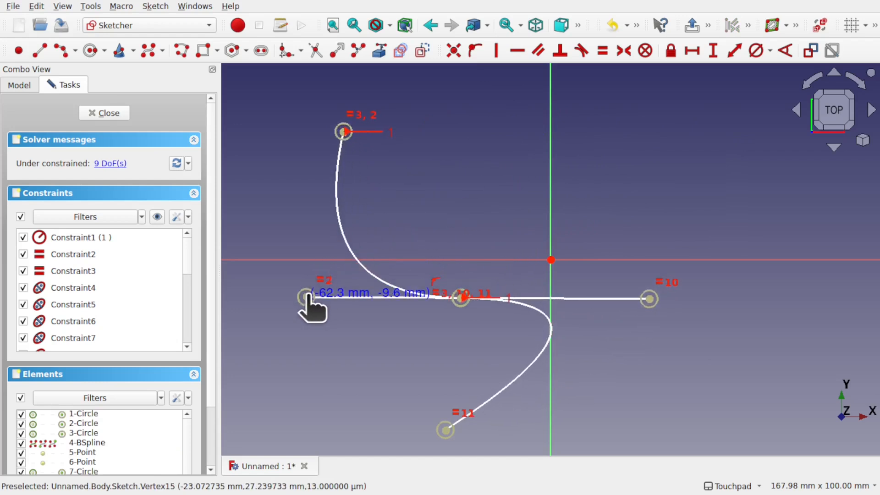
left_click_drag(306, 297, 696, 188)
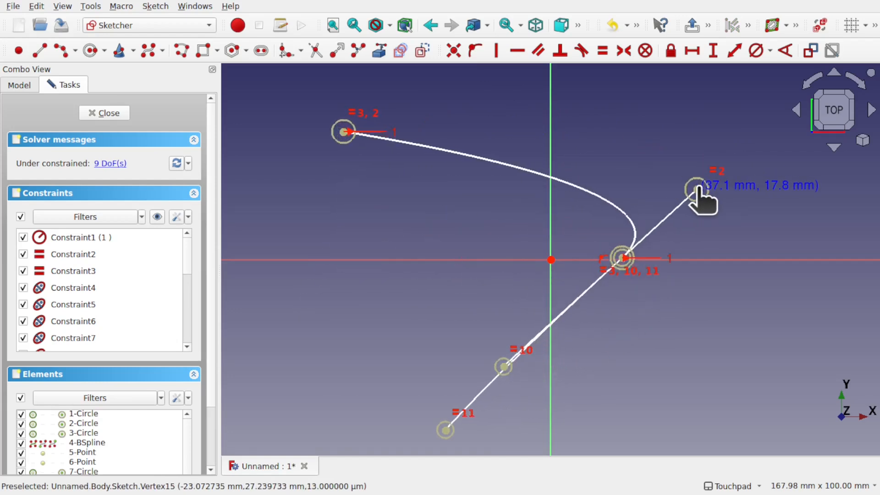
left_click_drag(695, 186, 345, 233)
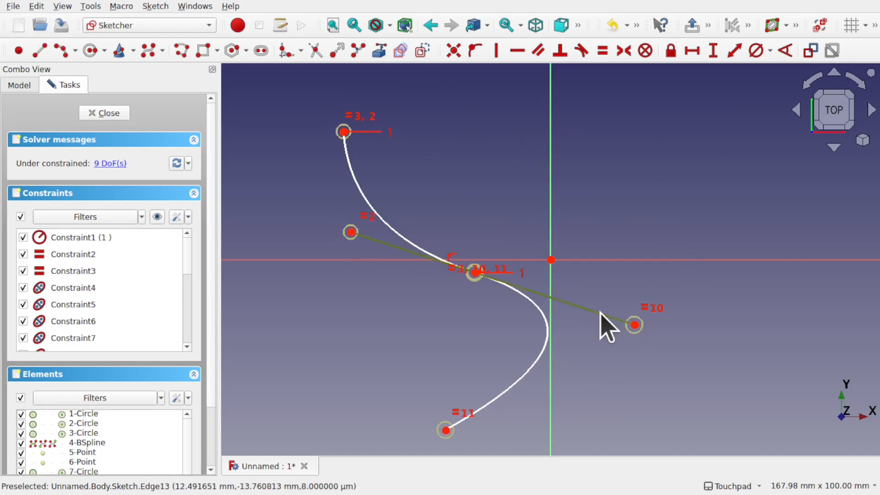
Step: Convert the line through control points 2 and 10 to construction and close the sketch
left_click(421, 51)
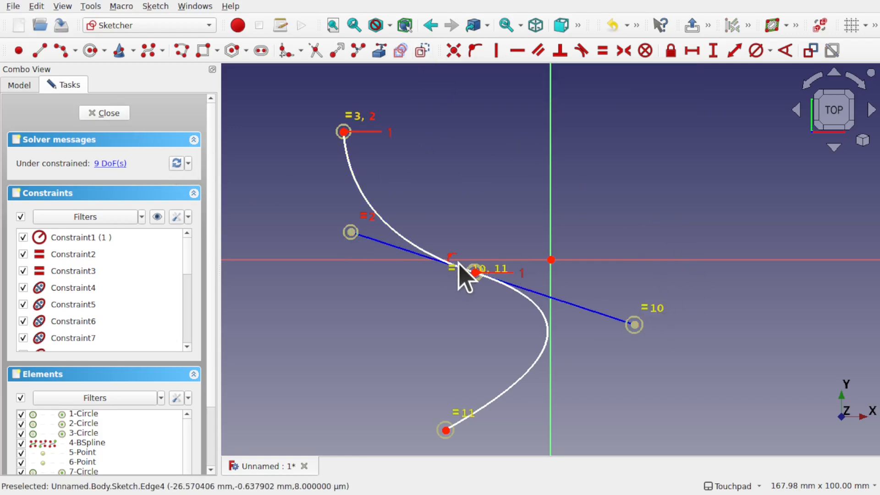
left_click(104, 113)
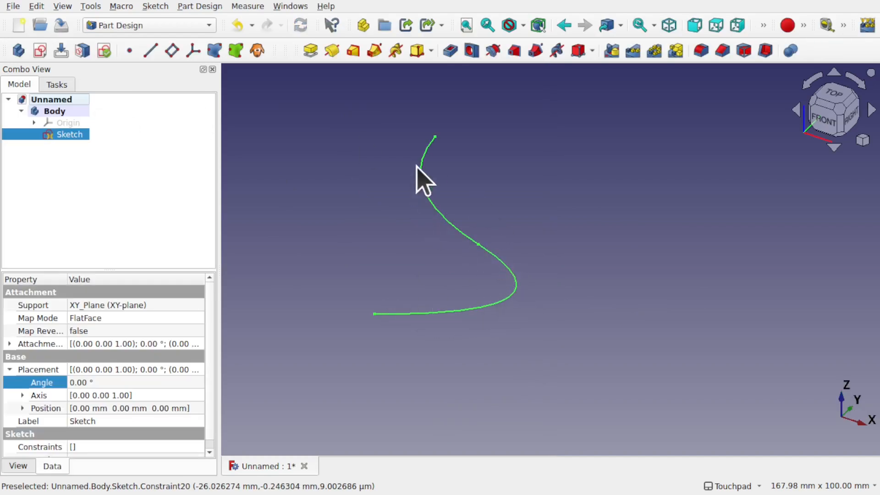
mouse_move(574, 315)
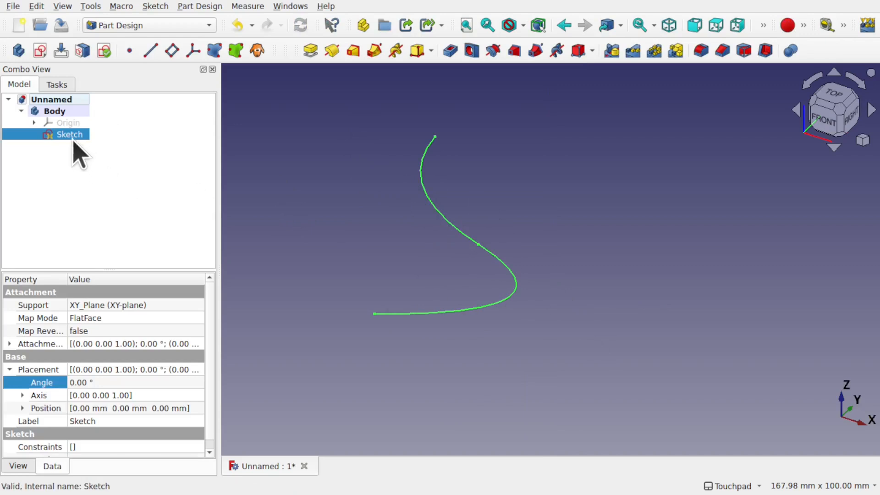
Step: Reopen the Sketch from the Model tree for editing
double_click(69, 134)
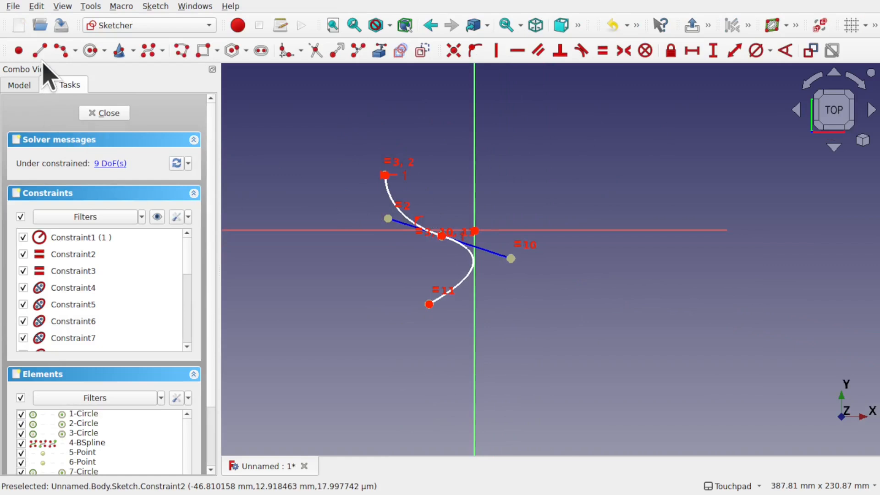
mouse_move(60, 50)
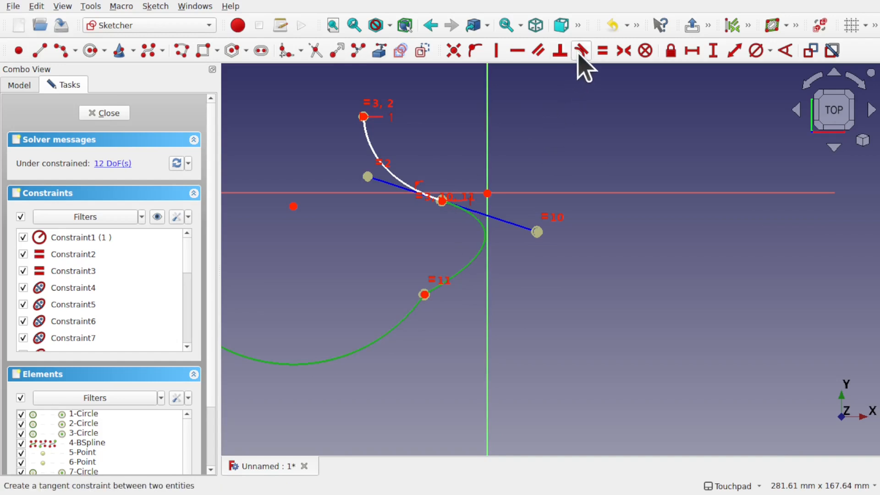
Step: Draw a line from control point 10, pin it onto the arc–spline junction, and swing its end
left_click(580, 51)
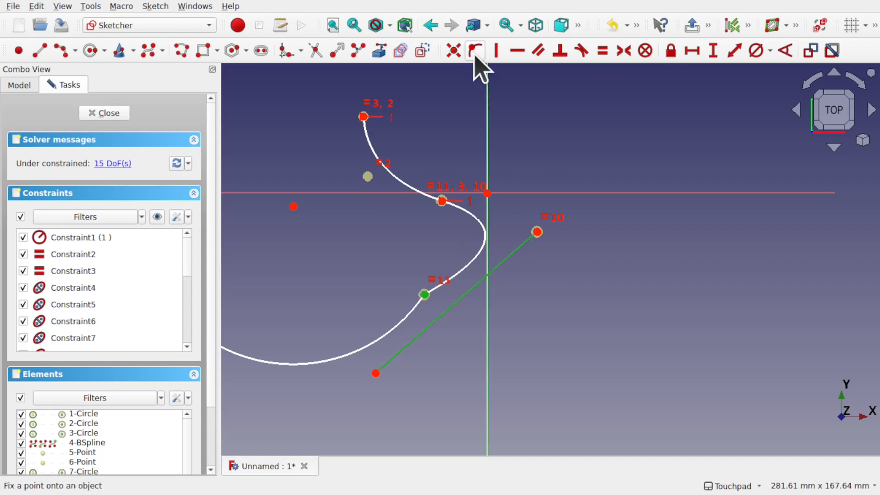
left_click(475, 50)
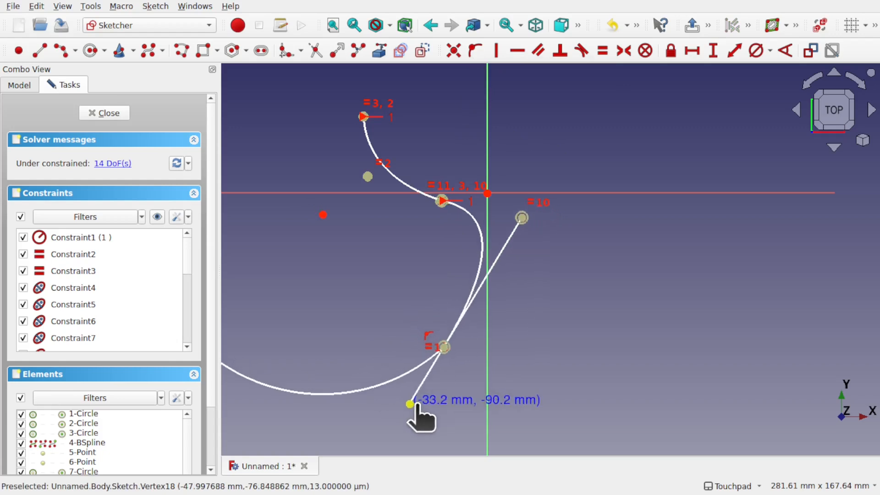
left_click_drag(410, 403, 303, 410)
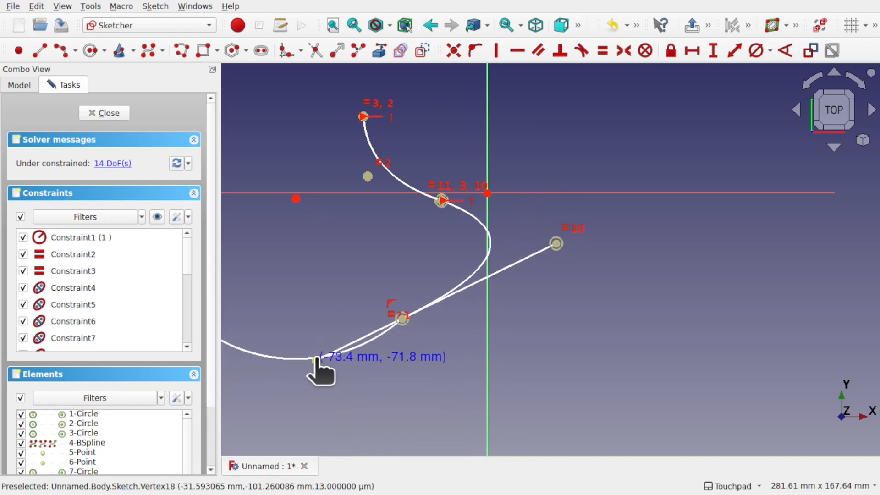
left_click_drag(312, 363, 343, 429)
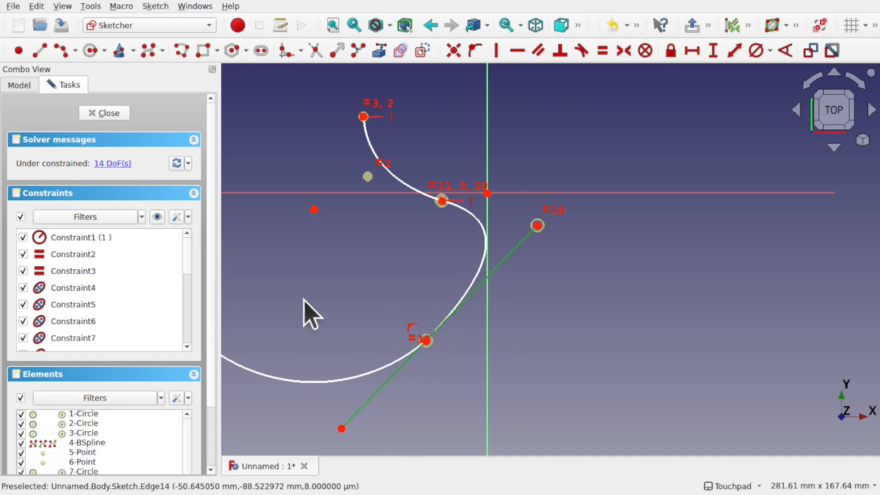
mouse_move(354, 377)
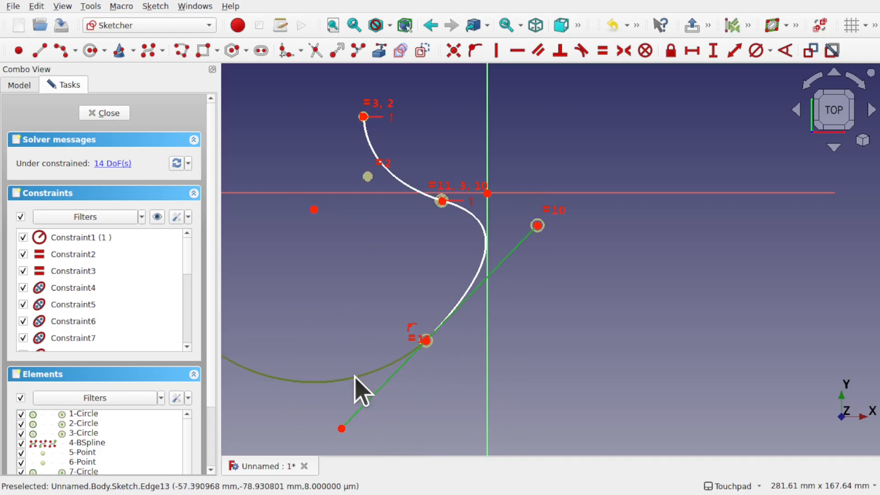
scroll("down", 3)
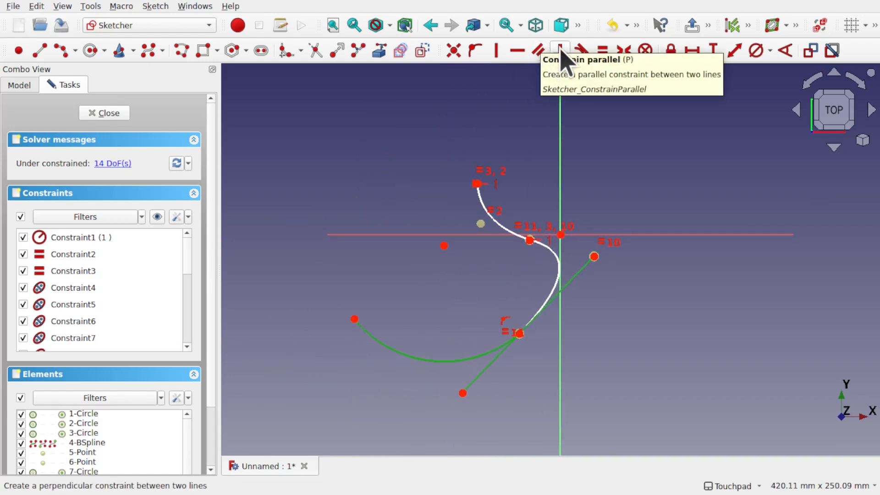
Step: Make the arc tangent to the line, then drag the line's end onto control point 10
left_click(560, 51)
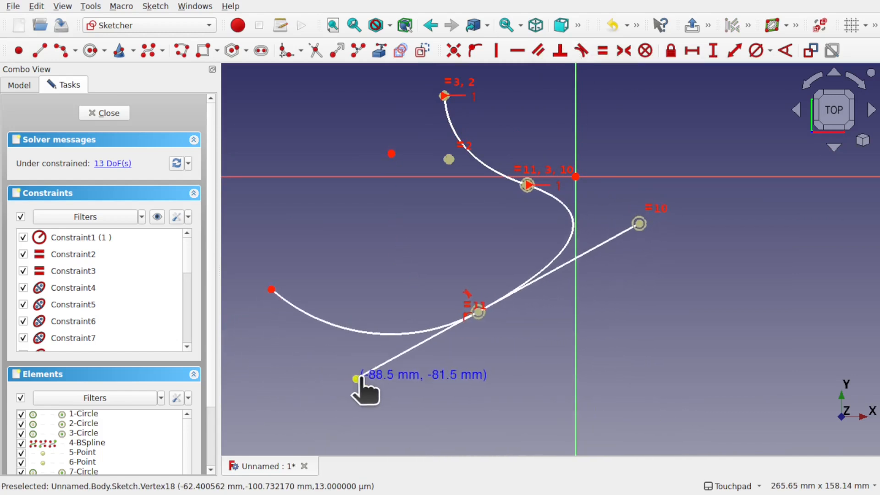
left_click_drag(365, 379, 449, 418)
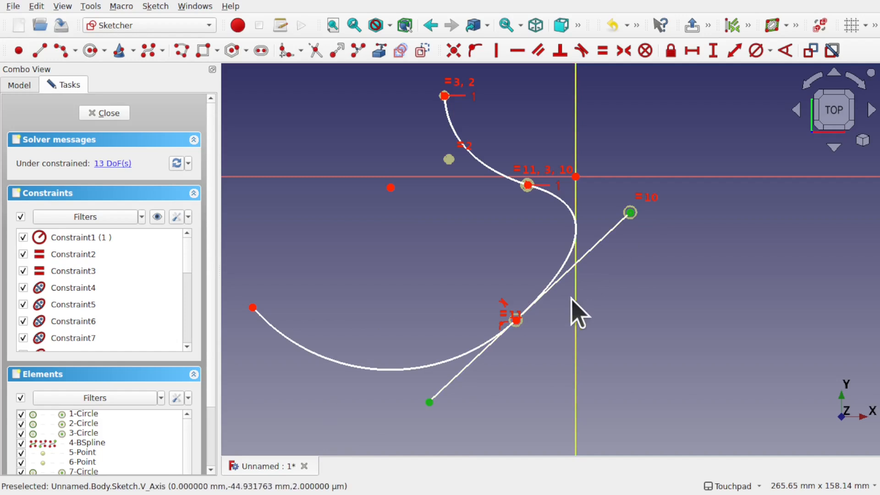
mouse_move(587, 121)
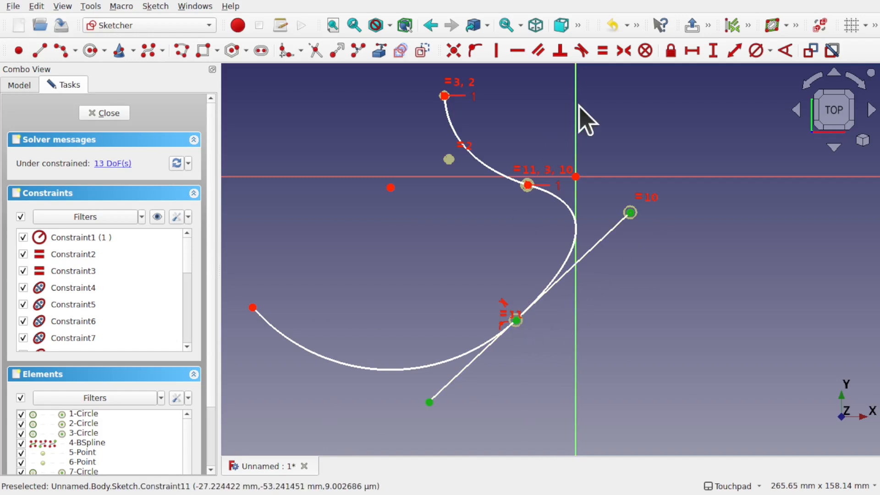
left_click(623, 51)
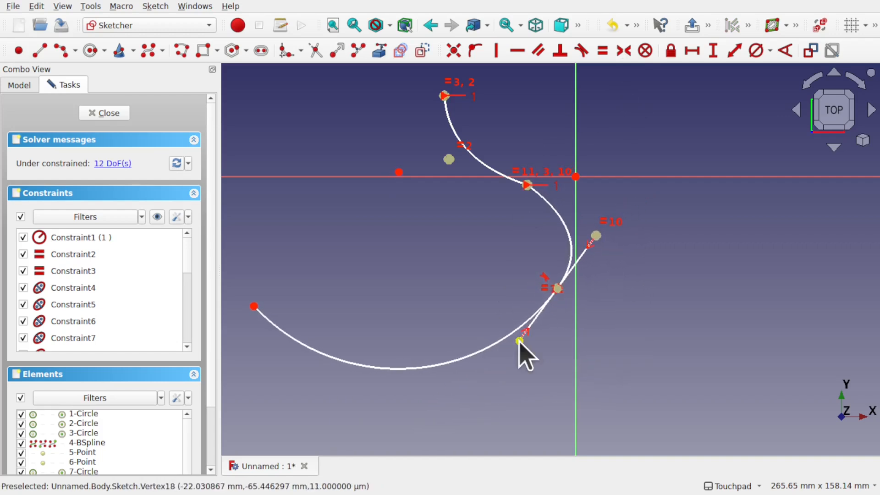
left_click_drag(522, 343, 477, 365)
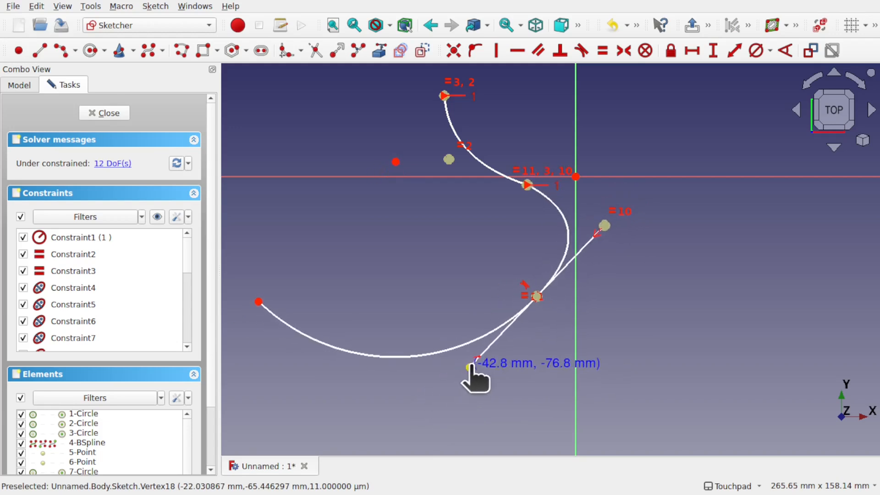
left_click_drag(469, 368, 469, 373)
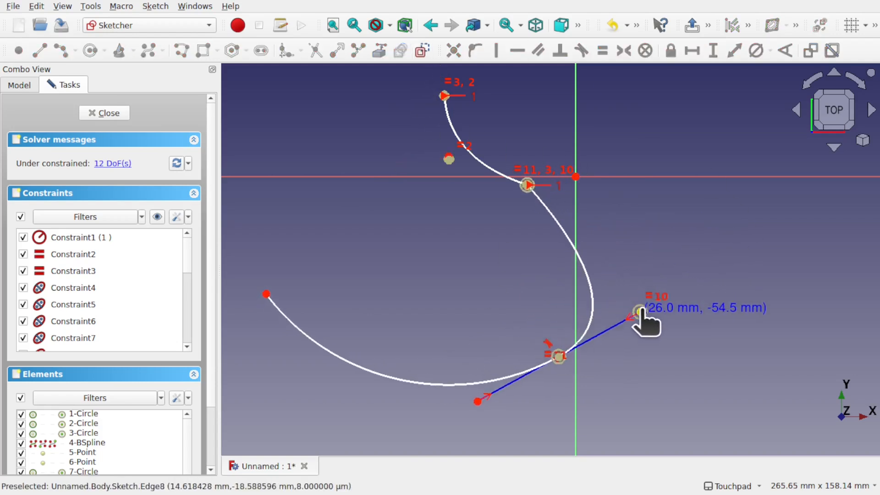
Step: Draw a line from control point 2 to 10, tangent at the upper spline junction
left_click_drag(639, 311, 605, 265)
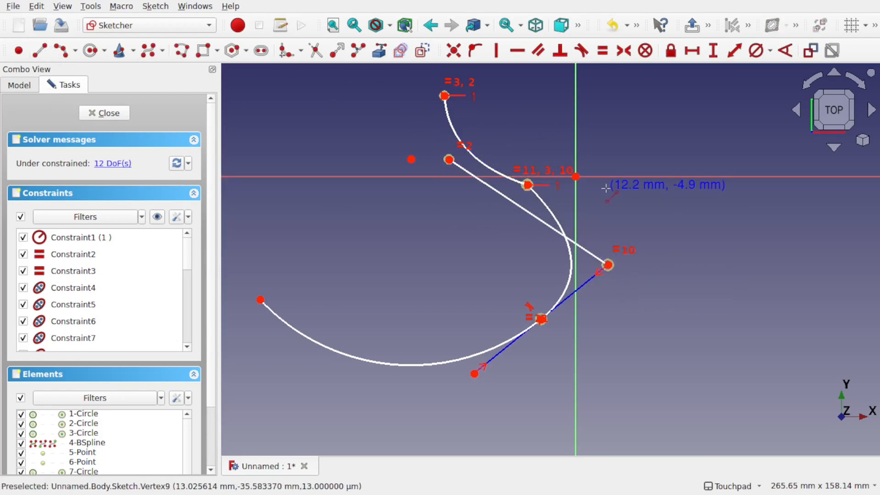
mouse_move(612, 205)
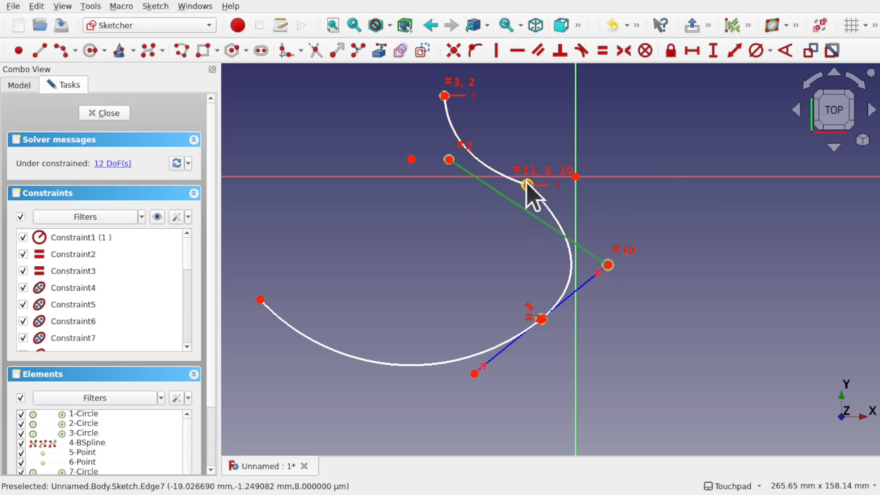
left_click(528, 184)
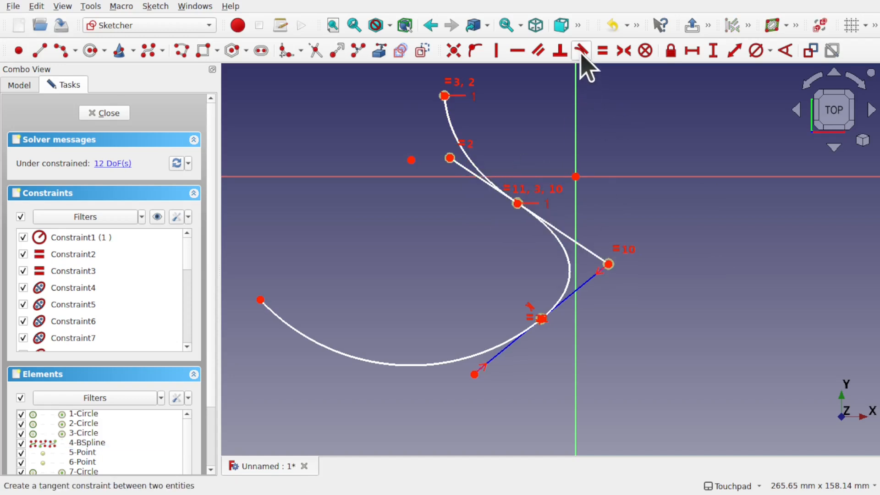
mouse_move(452, 168)
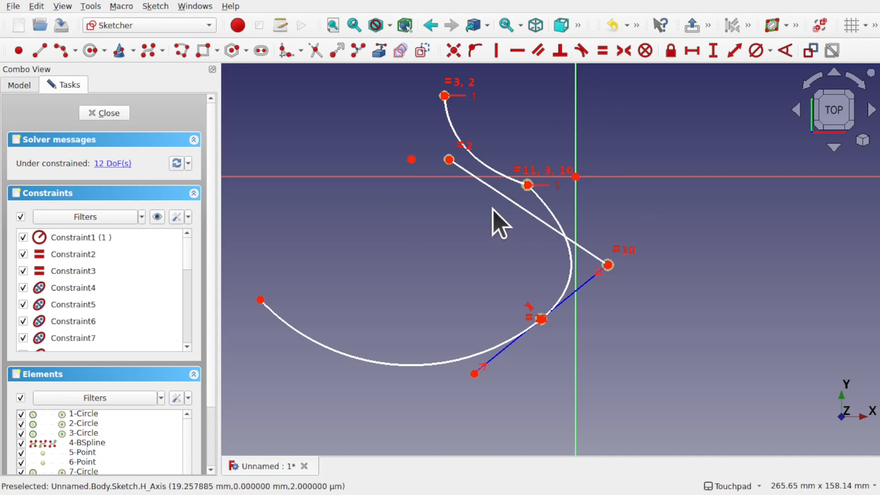
mouse_move(527, 185)
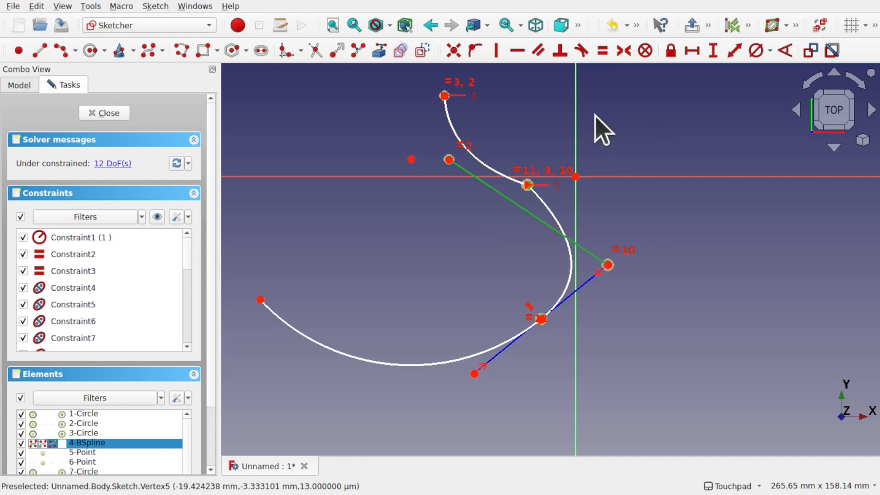
left_click(475, 50)
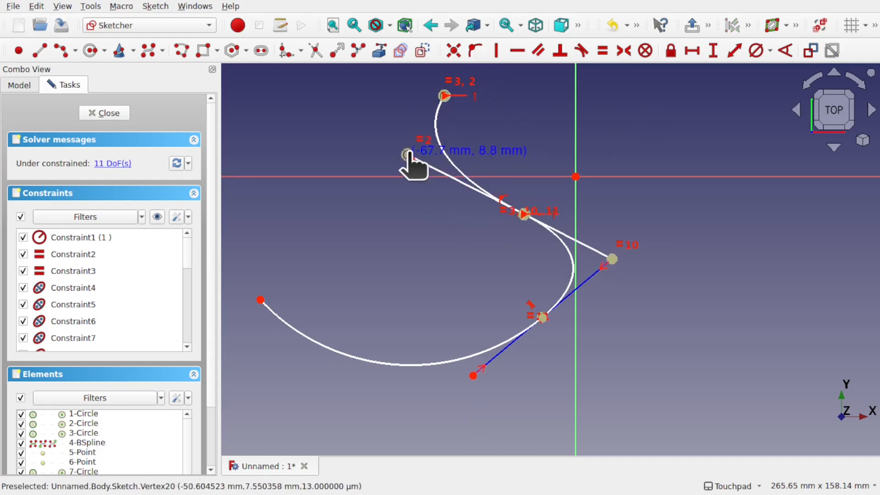
Step: Reshape via control point 2, make the line construction, and center the junction symmetrically
left_click_drag(405, 155, 383, 163)
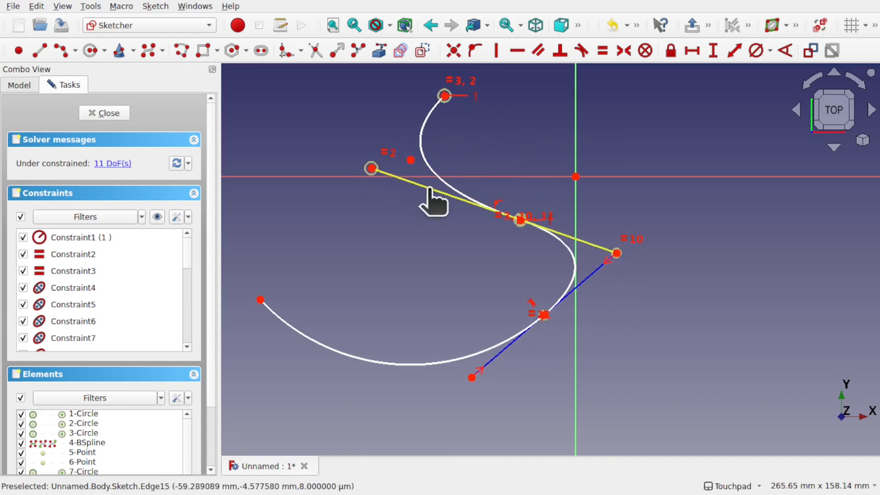
left_click(421, 50)
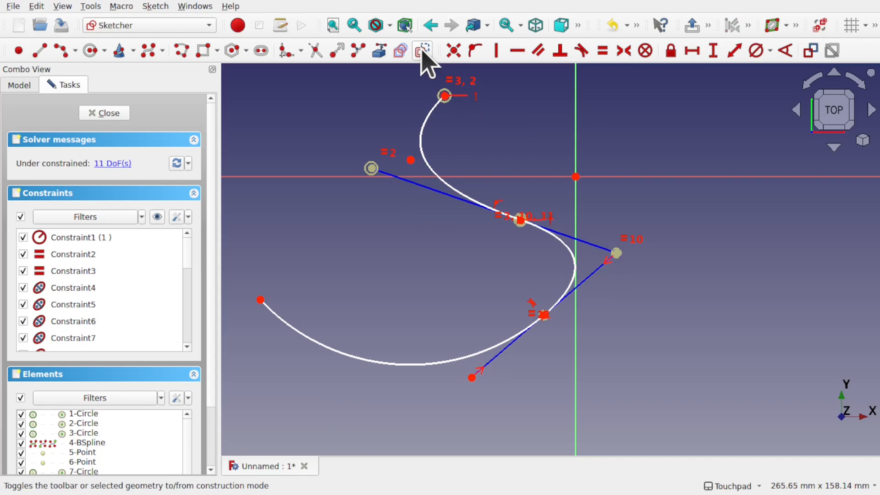
mouse_move(542, 157)
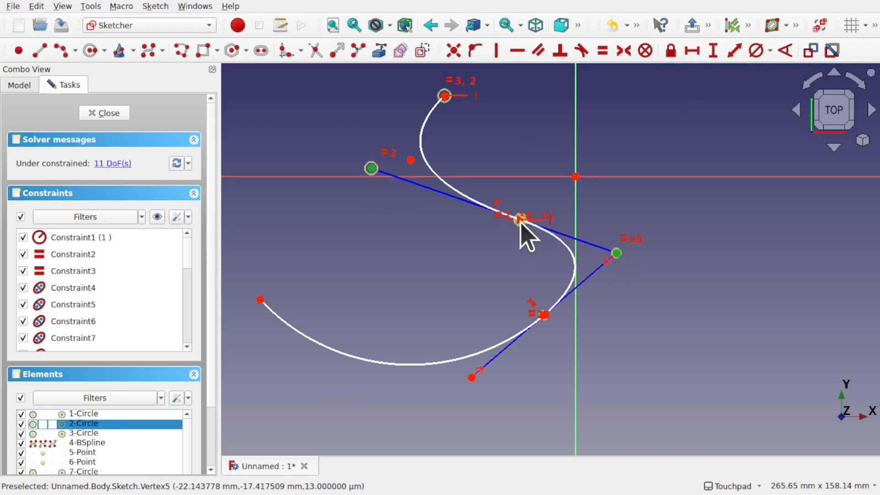
mouse_move(623, 50)
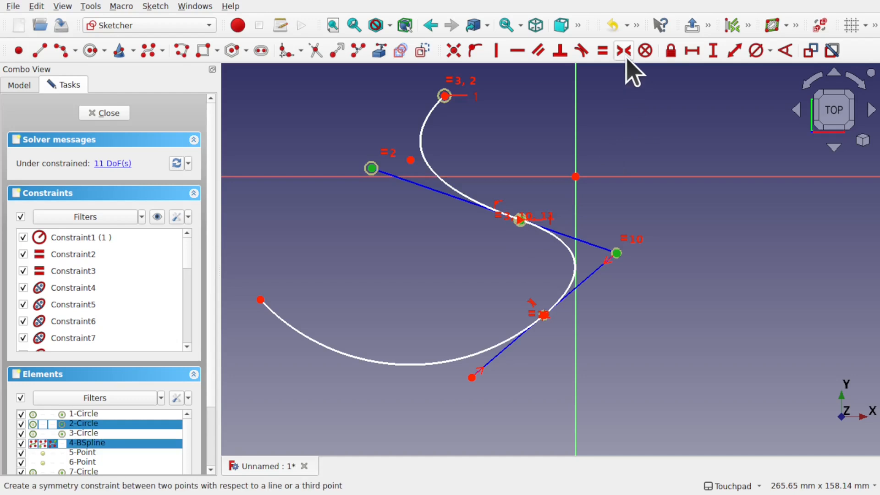
left_click(623, 50)
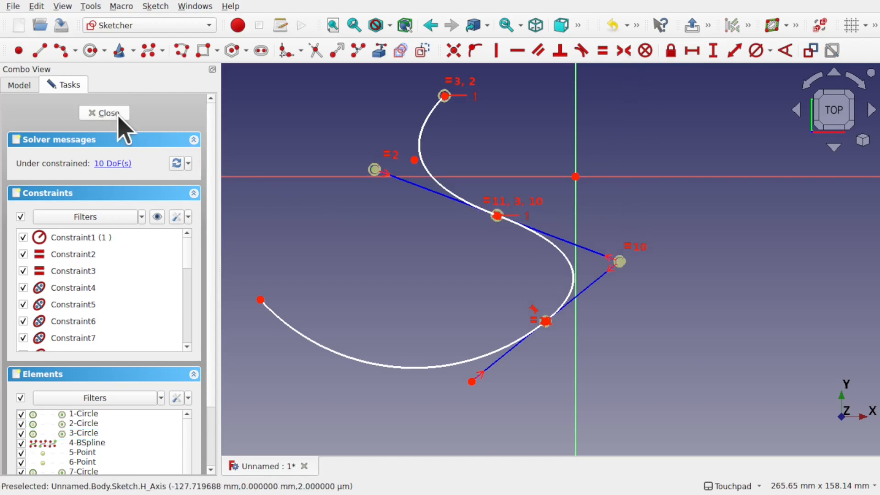
Step: Close the sketch, reopen it, close it again, then select and reopen the Sketch
left_click(105, 112)
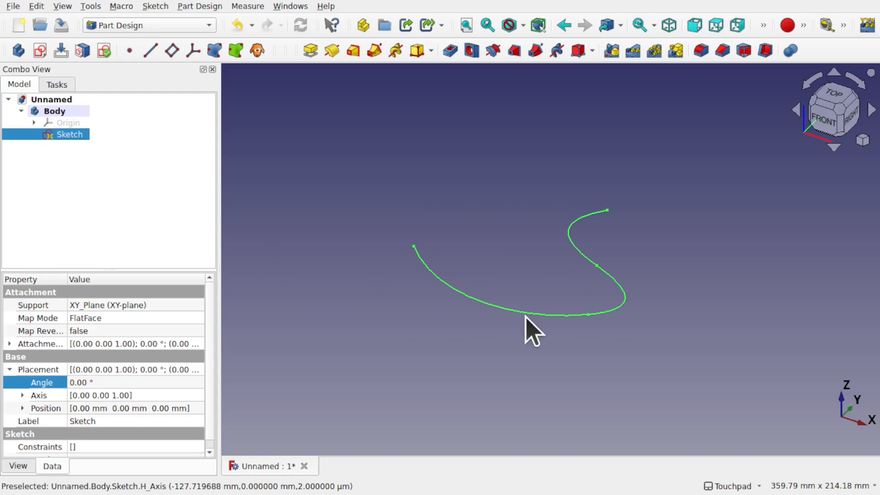
double_click(70, 134)
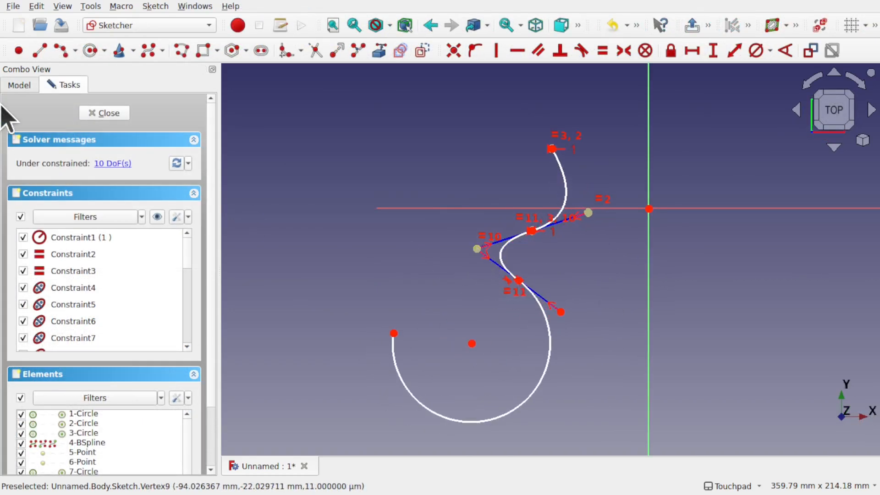
left_click(104, 113)
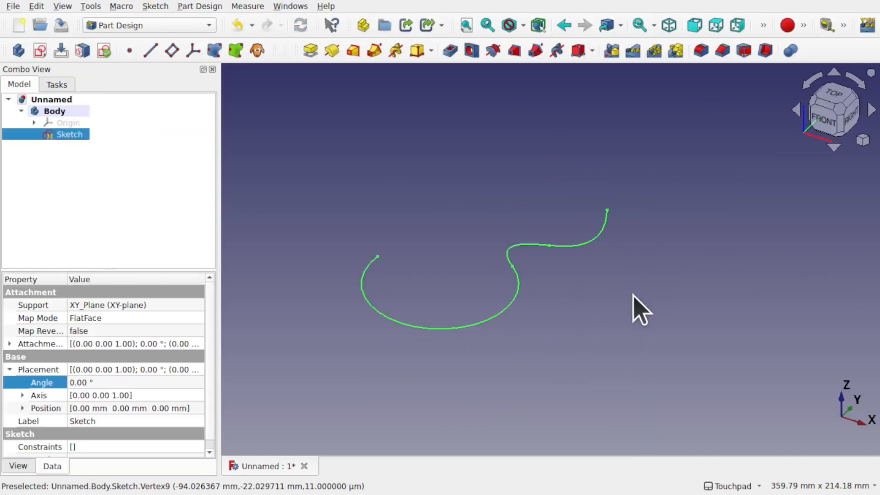
left_click(69, 134)
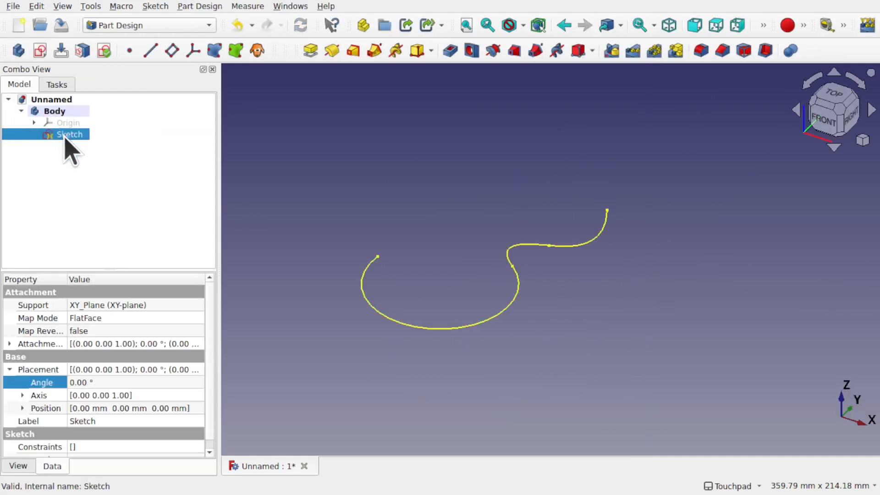
double_click(70, 134)
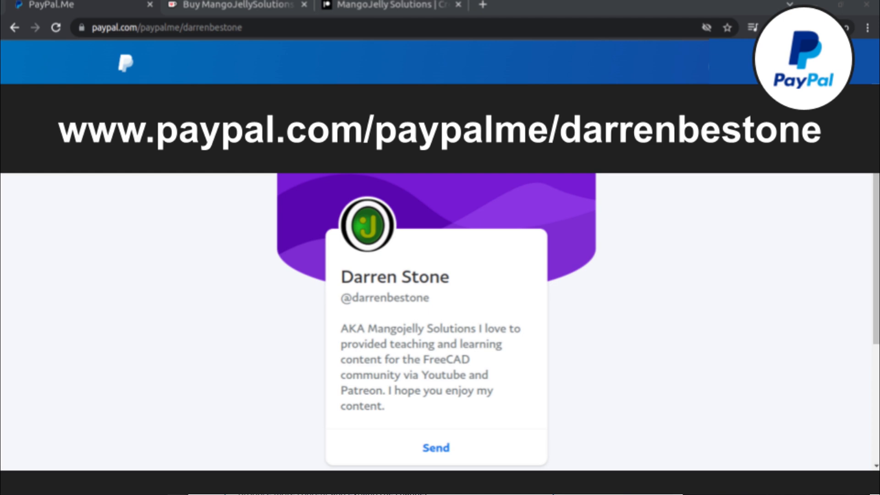
Step: Switch to the browser tab showing the creator's PayPal.Me donation page
left_click(390, 12)
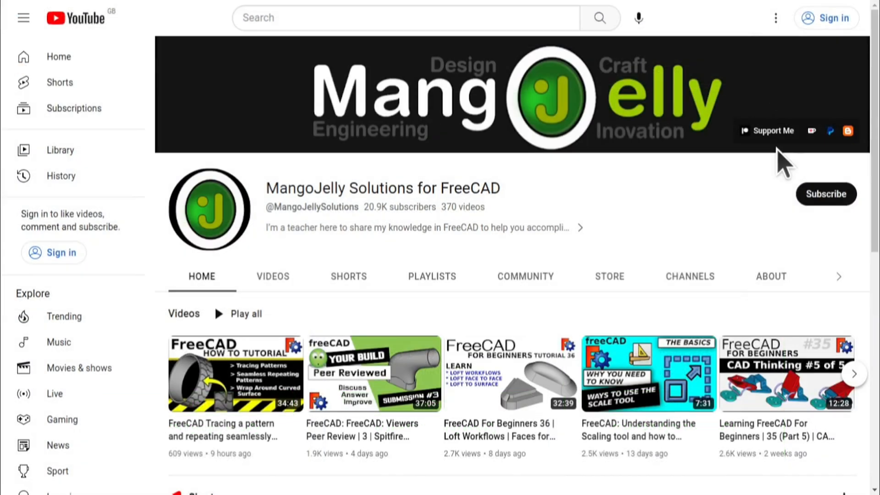
mouse_move(747, 163)
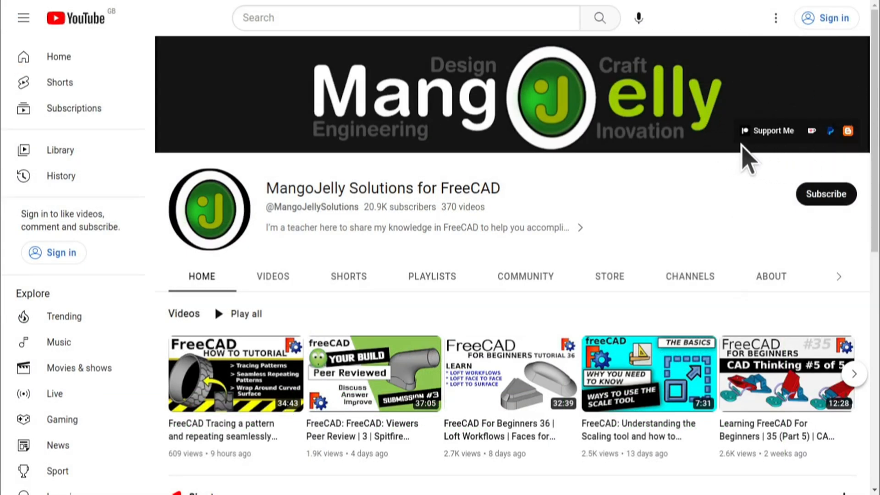
Step: Open the MangoJelly channel's About tab to view the donation links
left_click(771, 276)
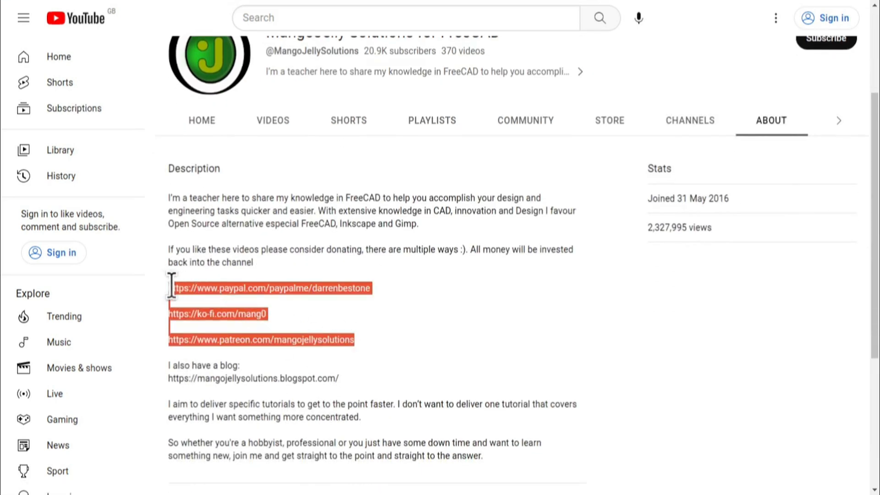
mouse_move(403, 347)
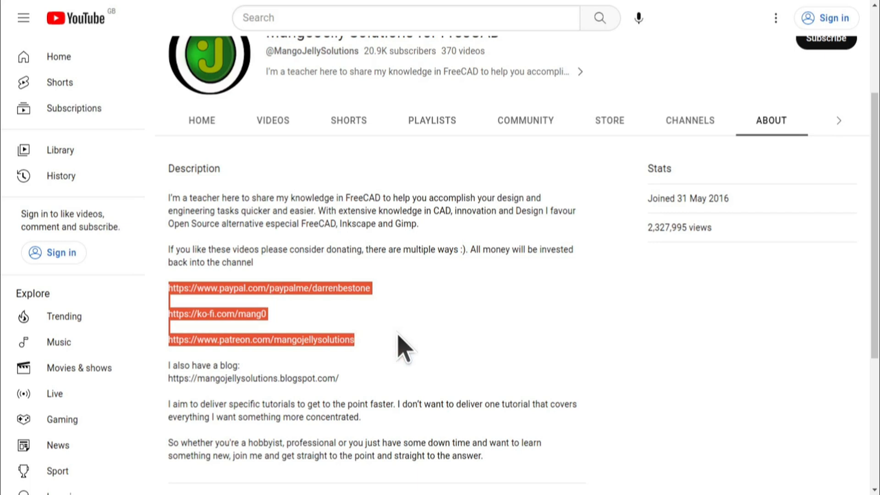